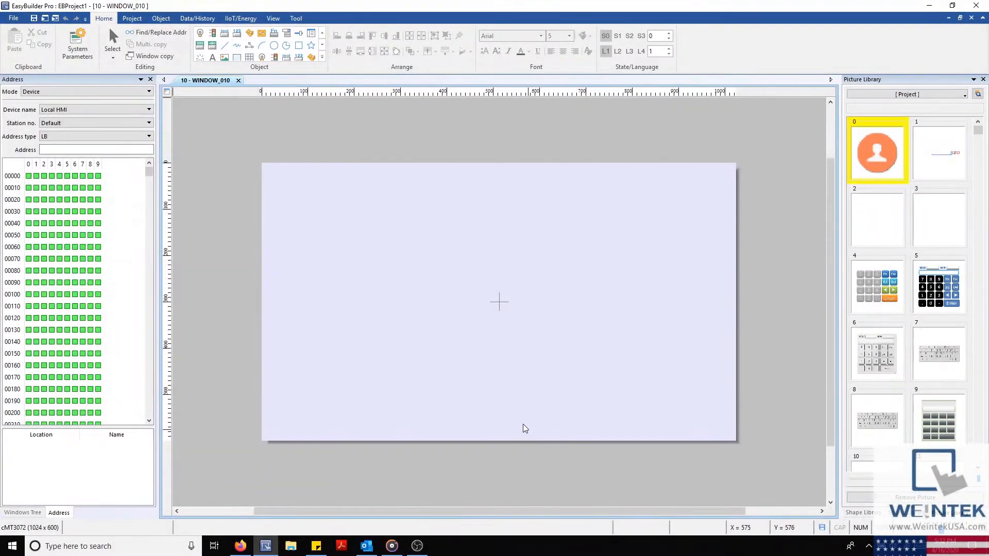
mouse_move(514, 393)
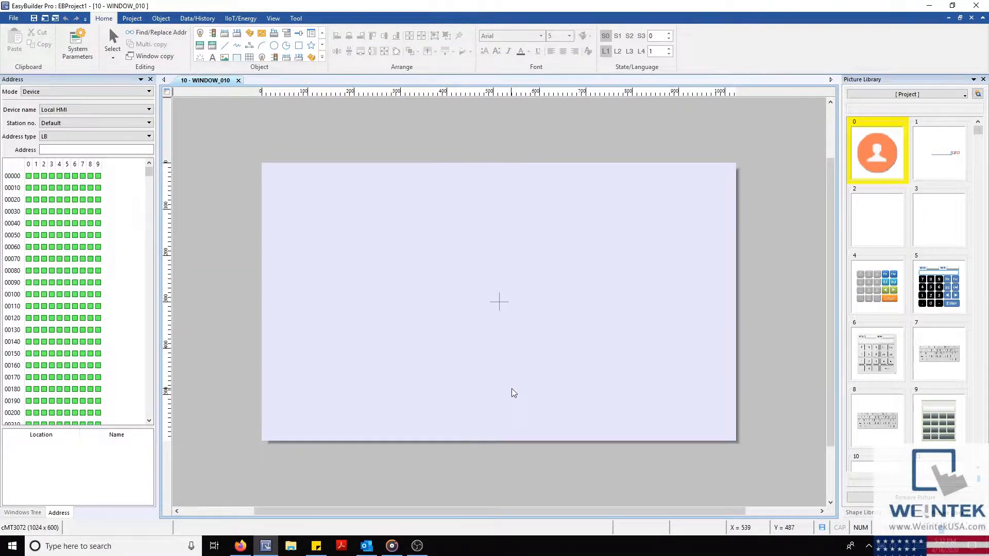
mouse_move(512, 375)
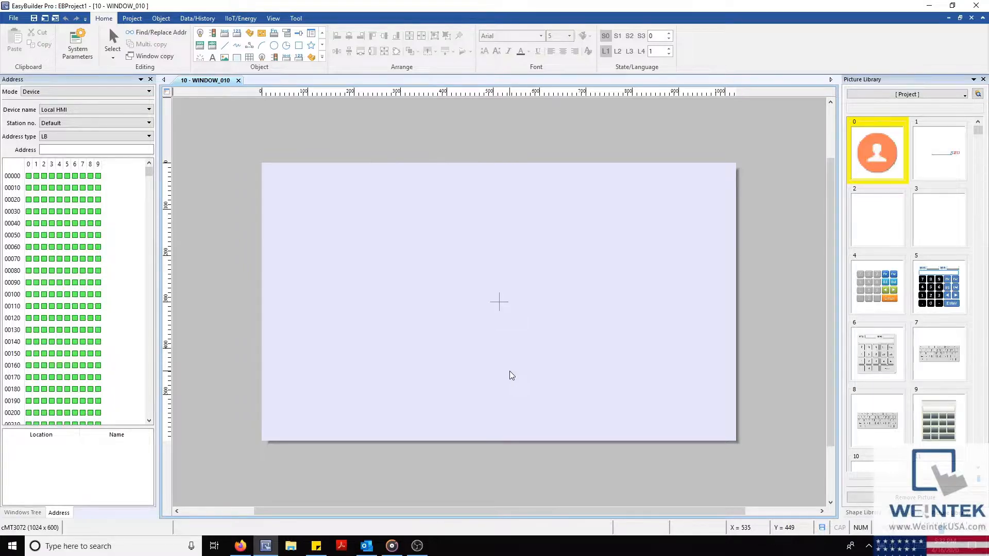
mouse_move(519, 365)
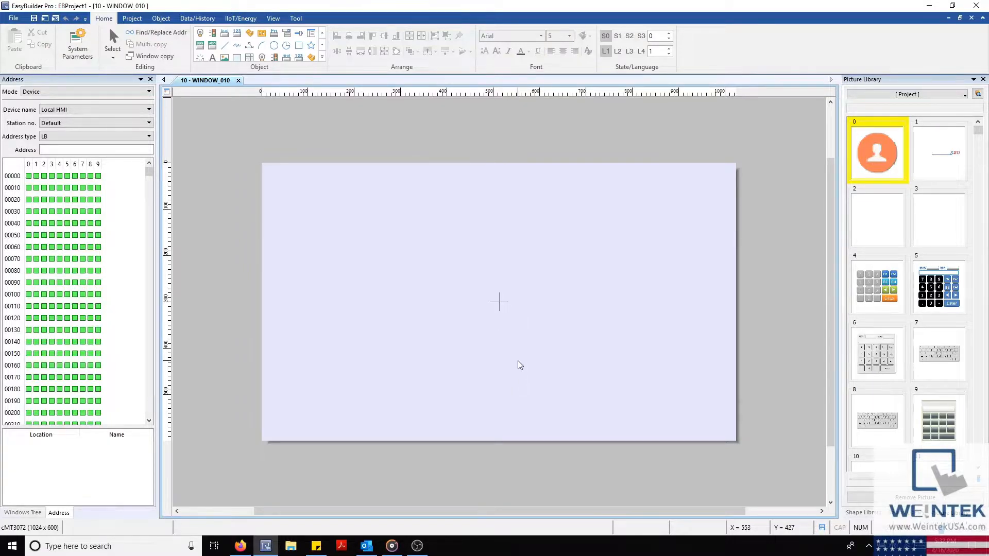
mouse_move(511, 372)
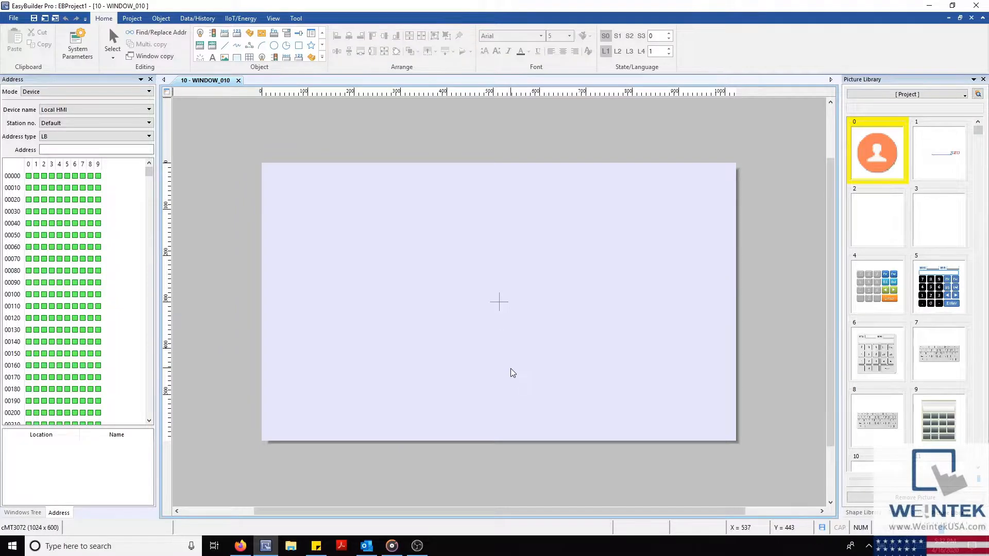
mouse_move(339, 253)
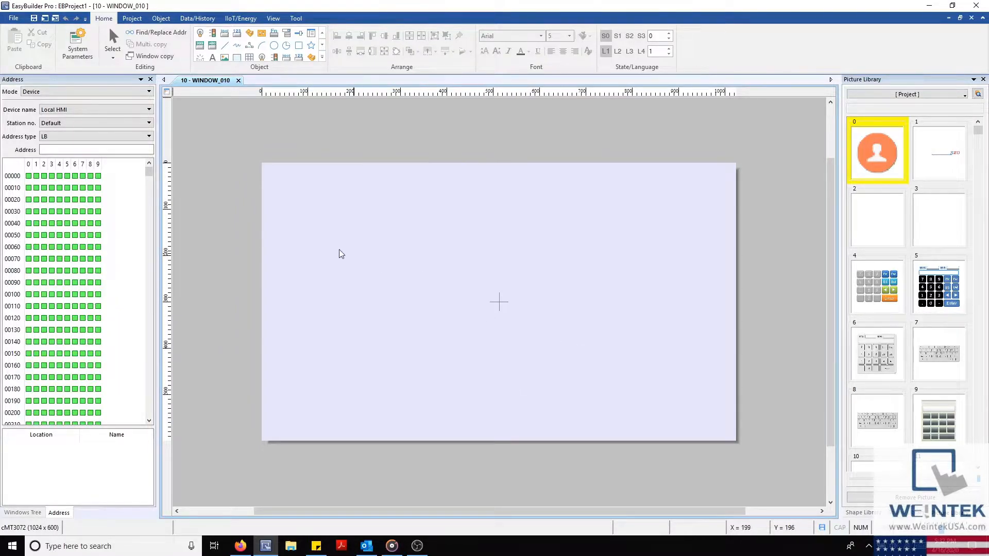
mouse_move(716, 426)
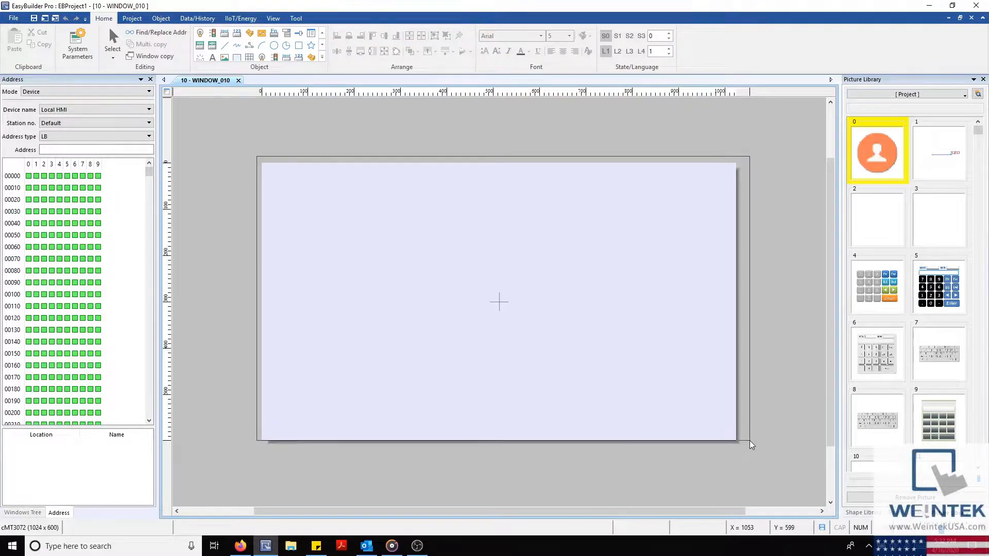
mouse_move(796, 327)
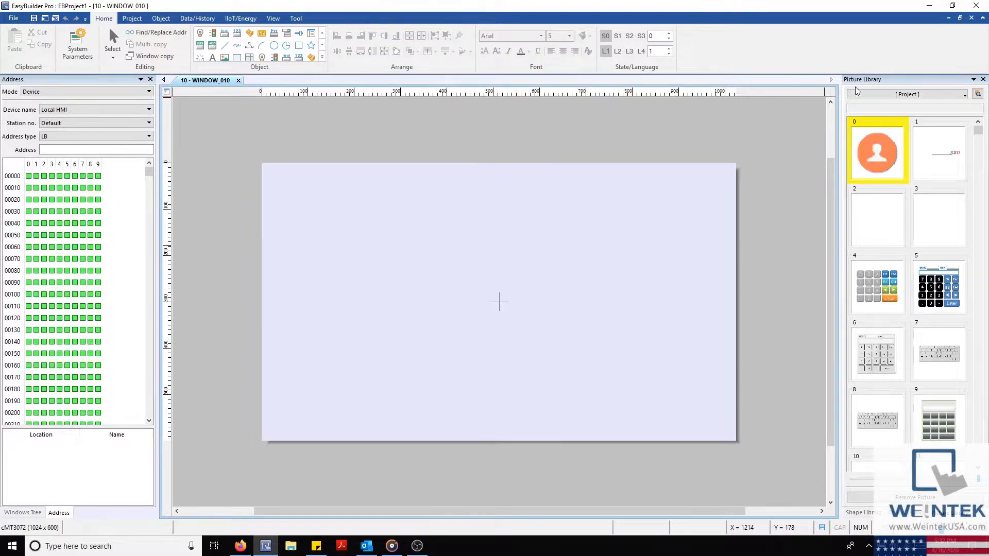
mouse_move(380, 119)
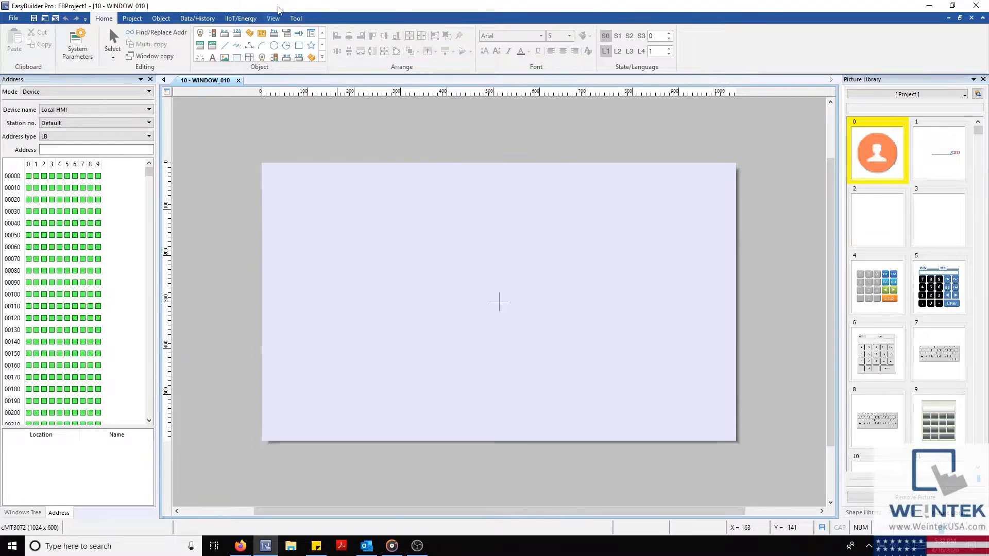
- Switch the ribbon to the View tab showing display, toolbar, zoom and window settings
click(273, 17)
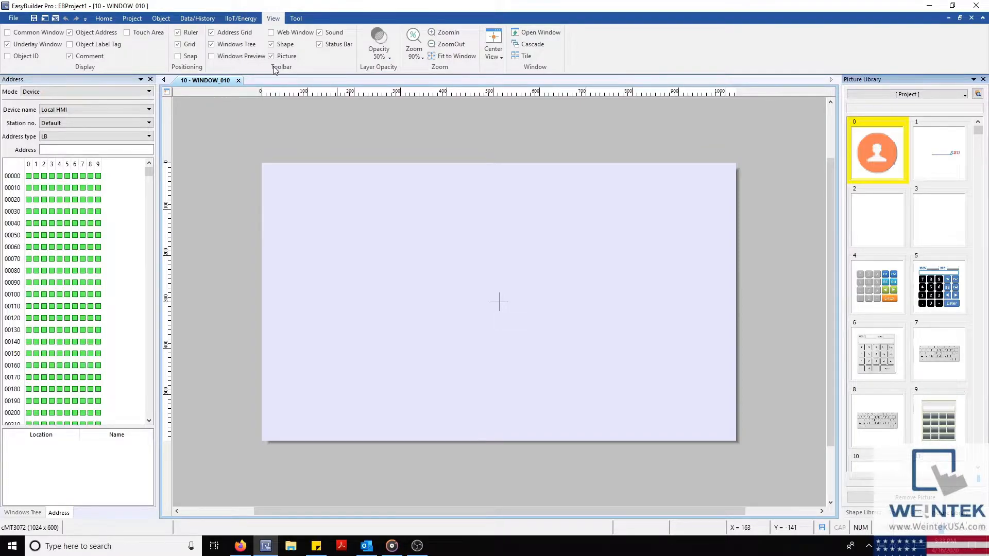
mouse_move(545, 85)
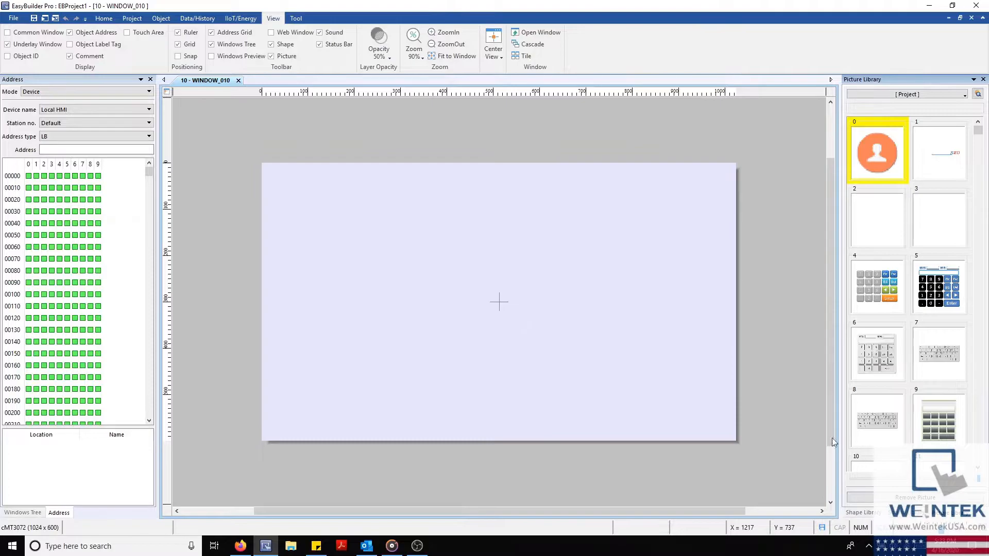
mouse_move(793, 320)
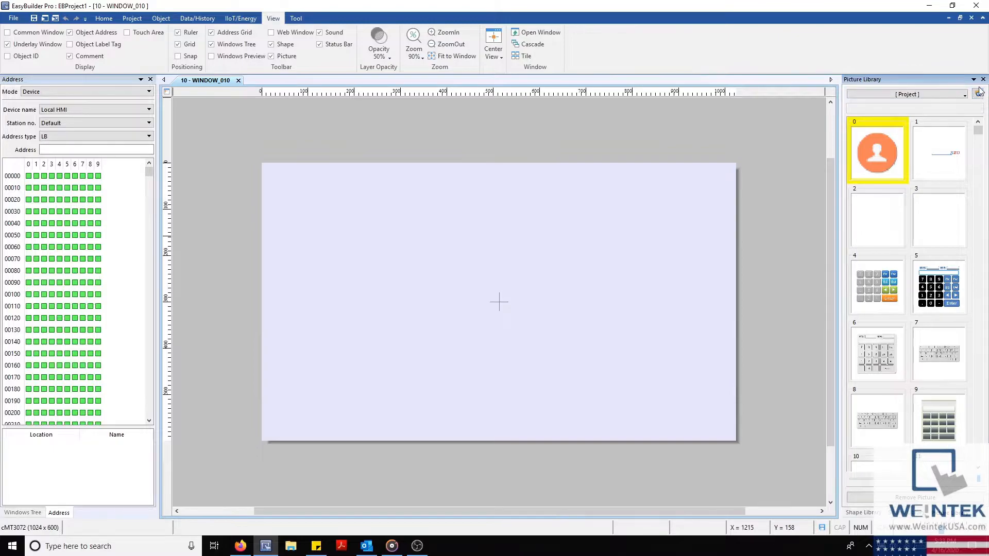
- Preview Tanks_01 and Tanks_02, add Tanks.flbx to the Picture Library, and close the browser
click(977, 93)
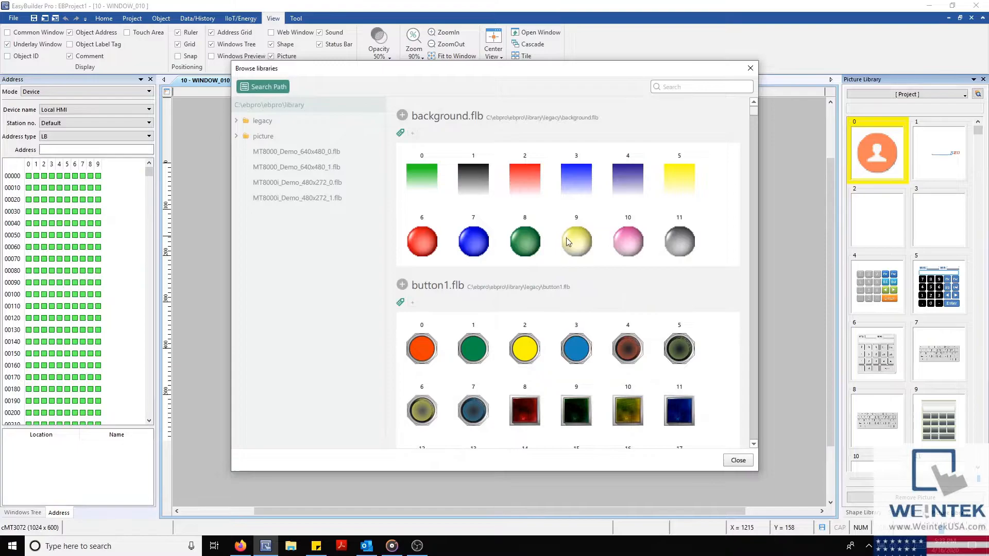
click(236, 136)
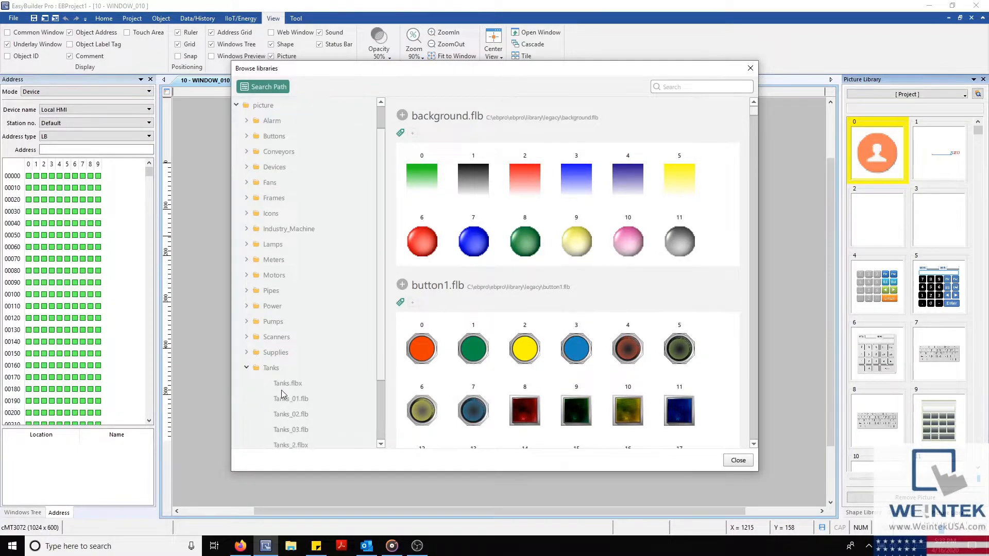
click(287, 383)
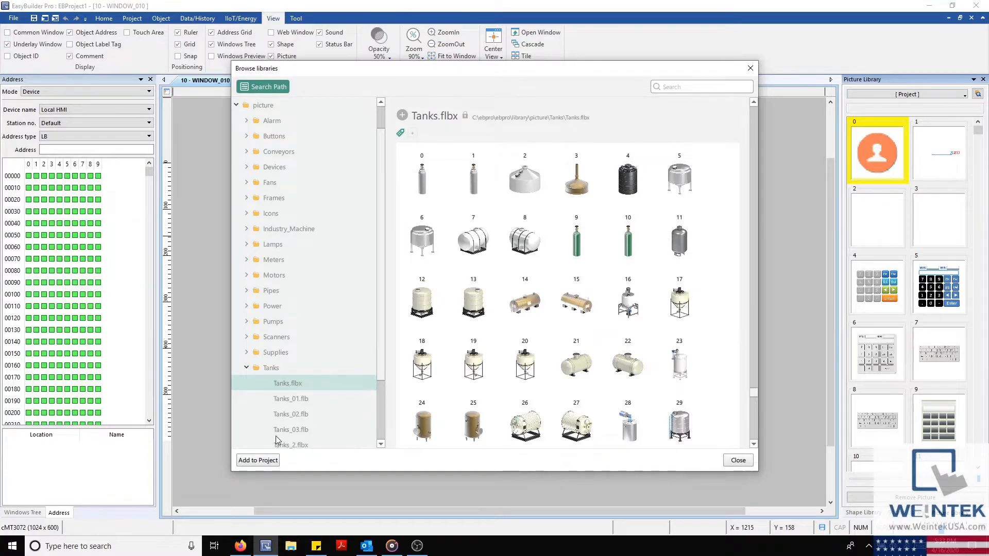
scroll(down, 3)
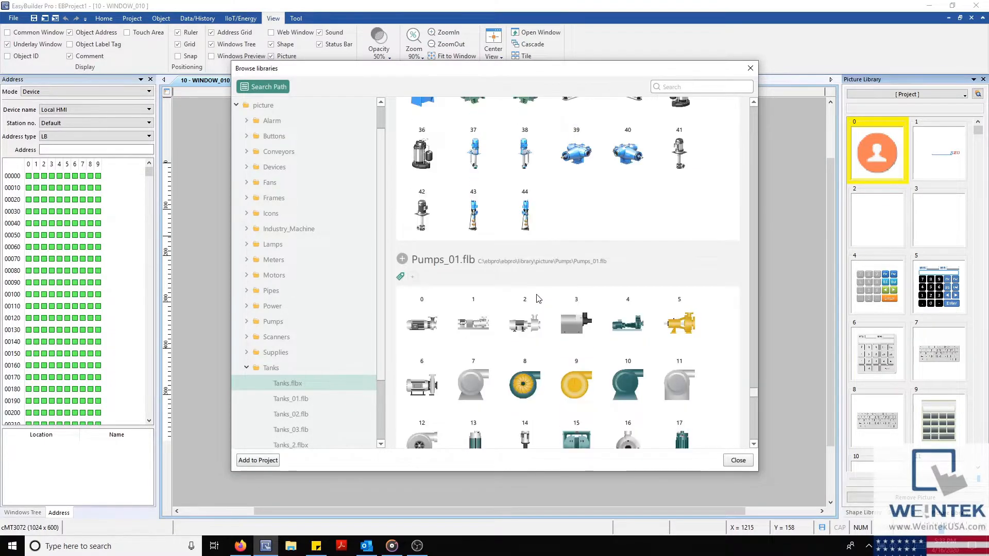
click(290, 399)
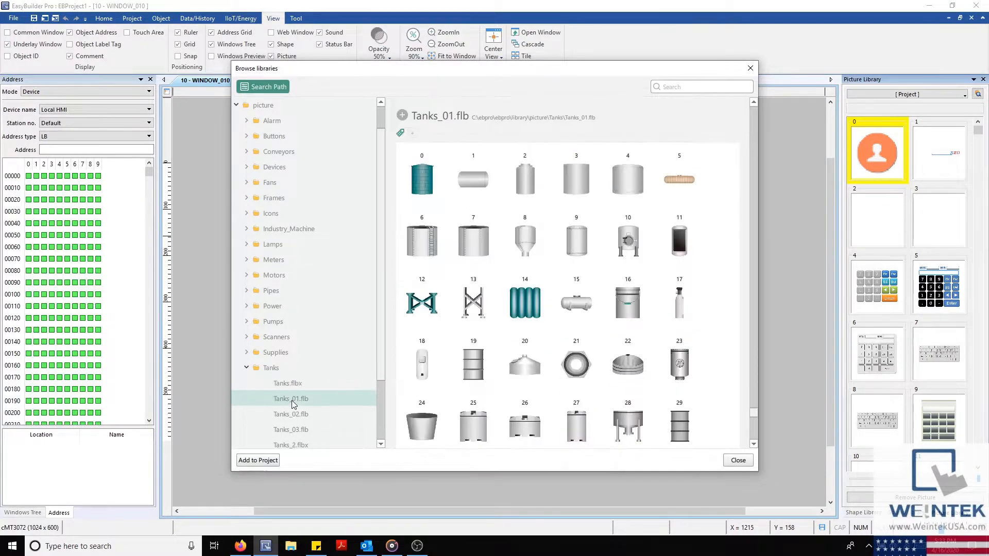
click(291, 413)
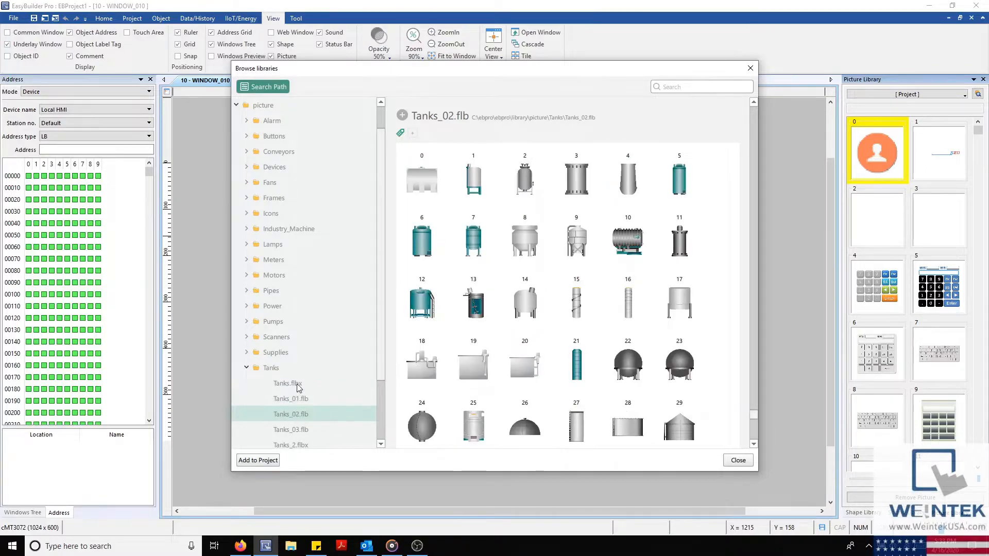
click(288, 382)
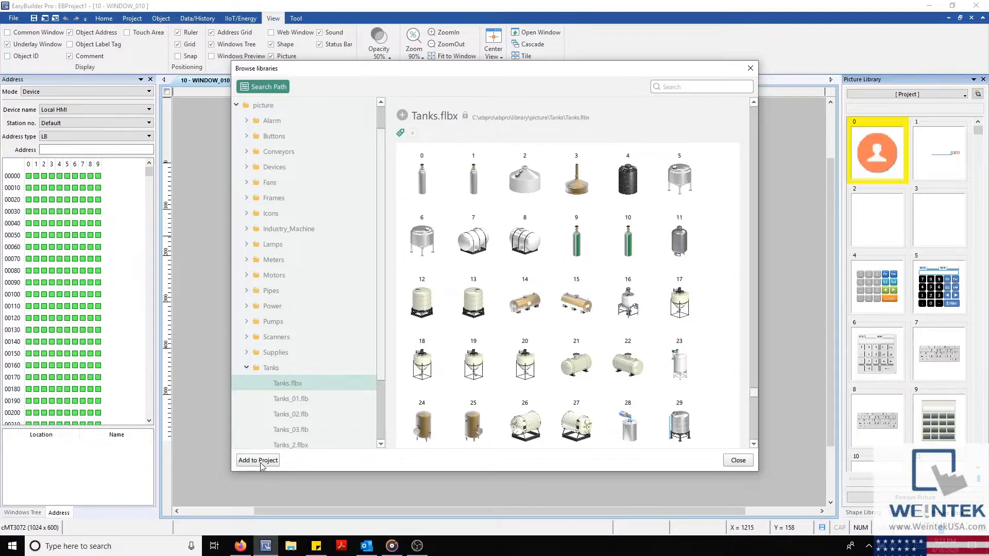
click(256, 460)
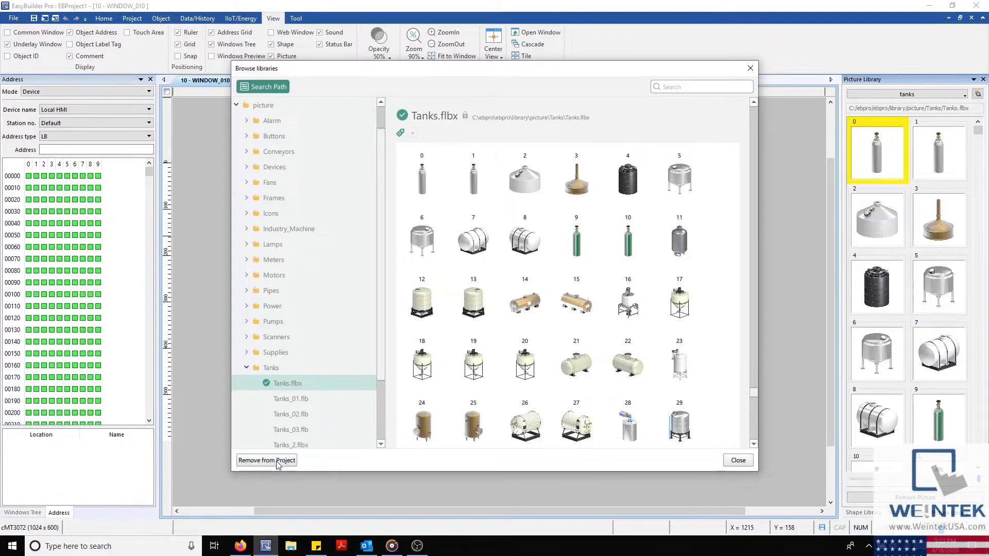
mouse_move(688, 335)
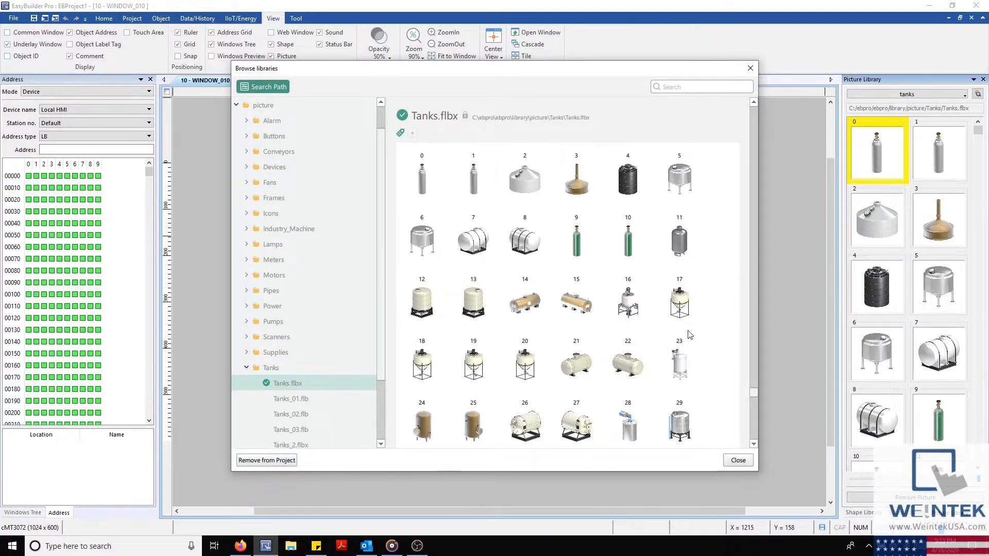
click(737, 460)
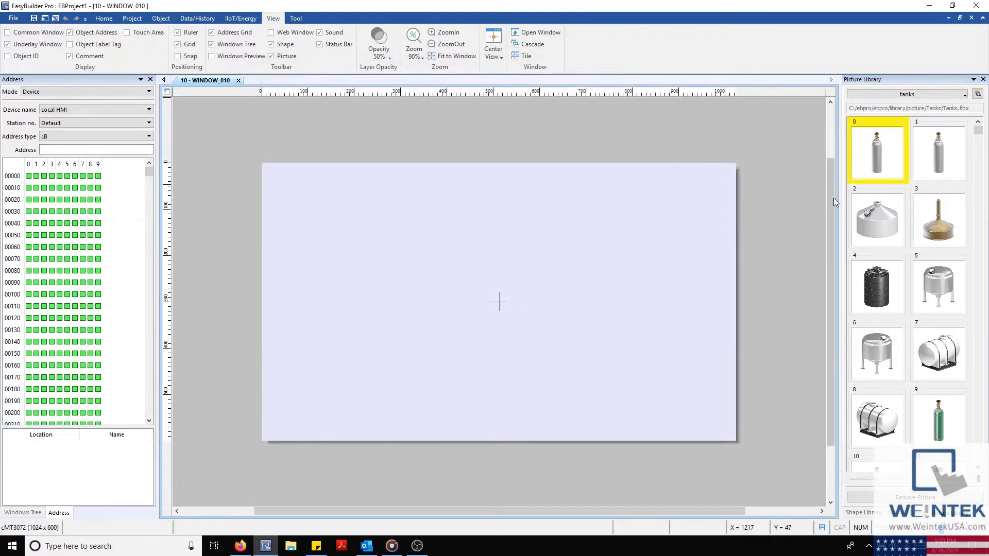
- Place the black tank picture (picture 4) on the window and bring up the Object tab
click(876, 284)
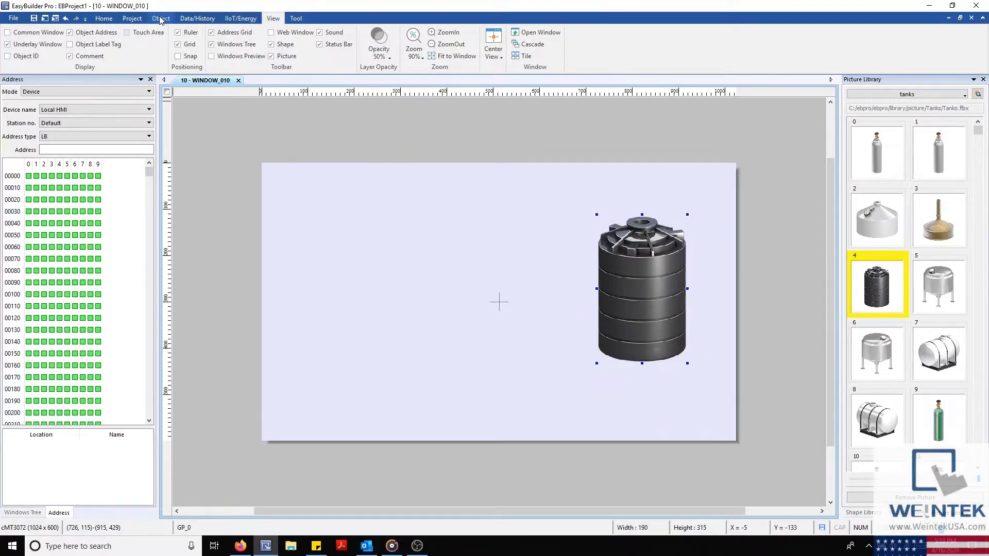
click(161, 17)
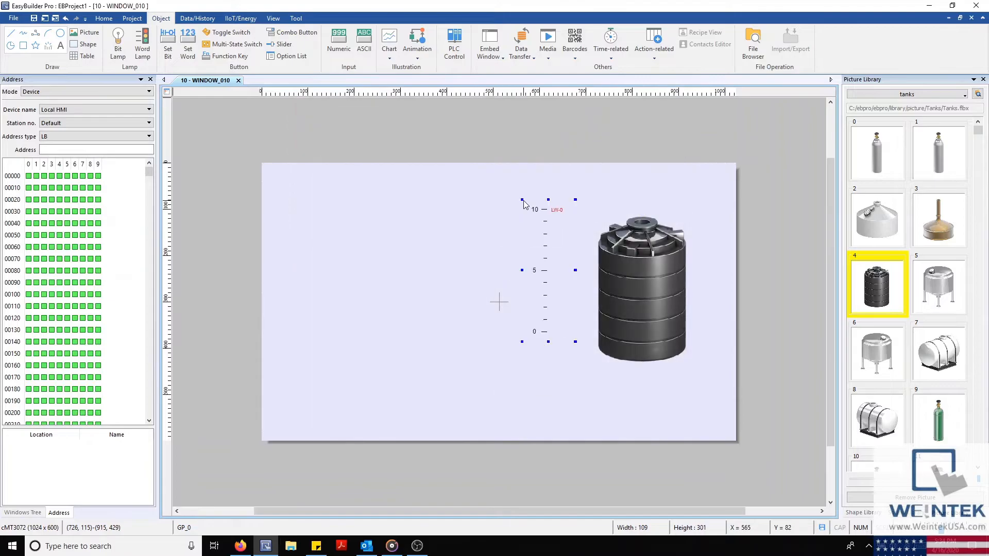
- Create demo Meter Display, Bit Lamp and Set Word objects, then delete them
click(389, 41)
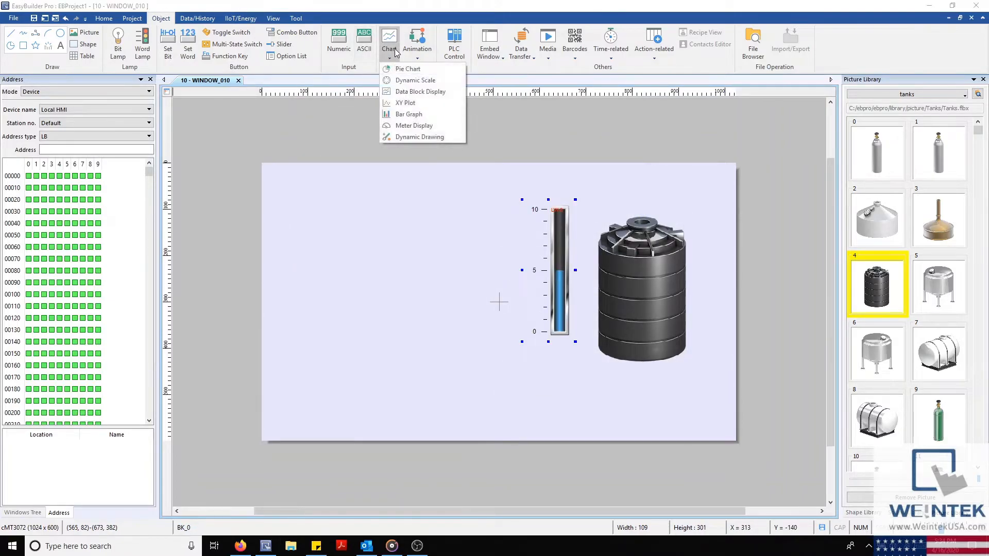
click(414, 126)
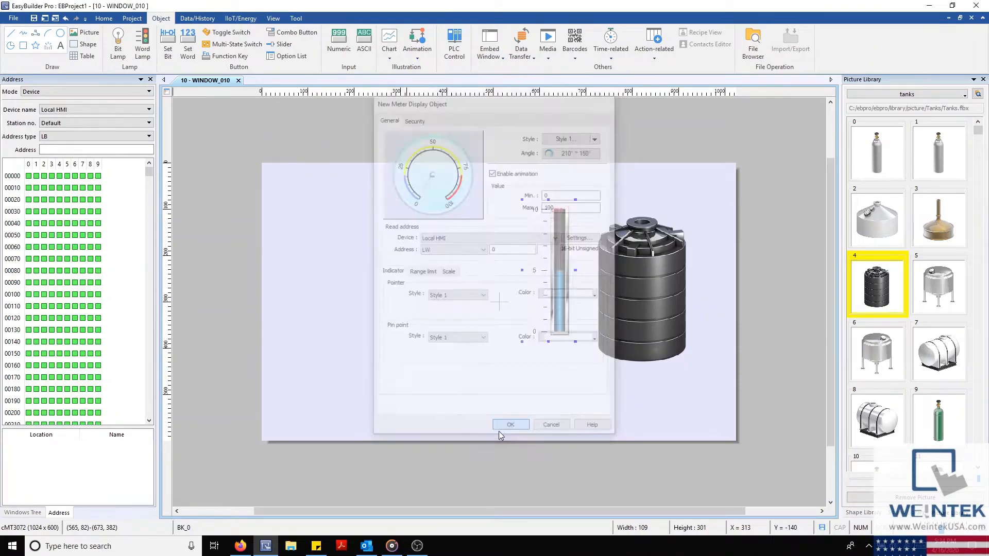
click(510, 424)
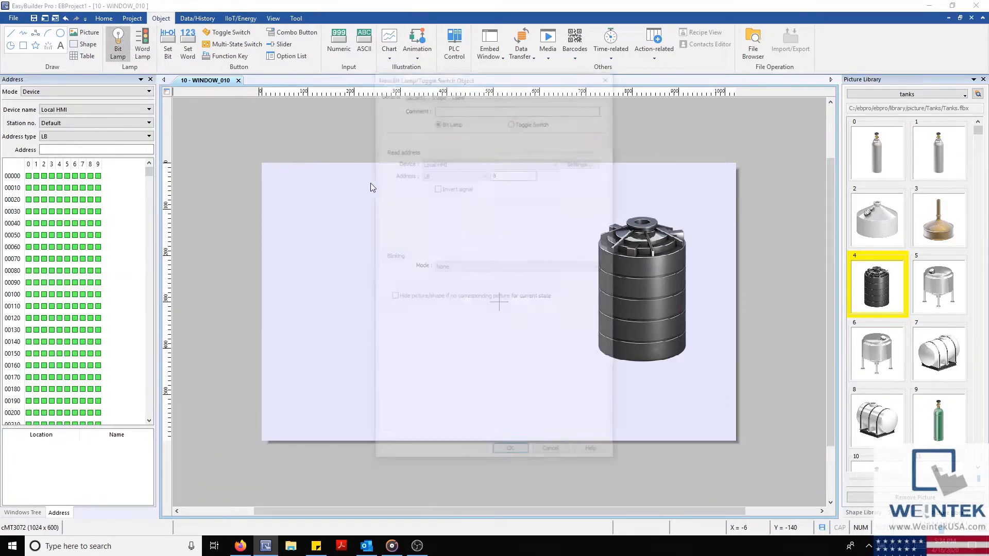
click(510, 447)
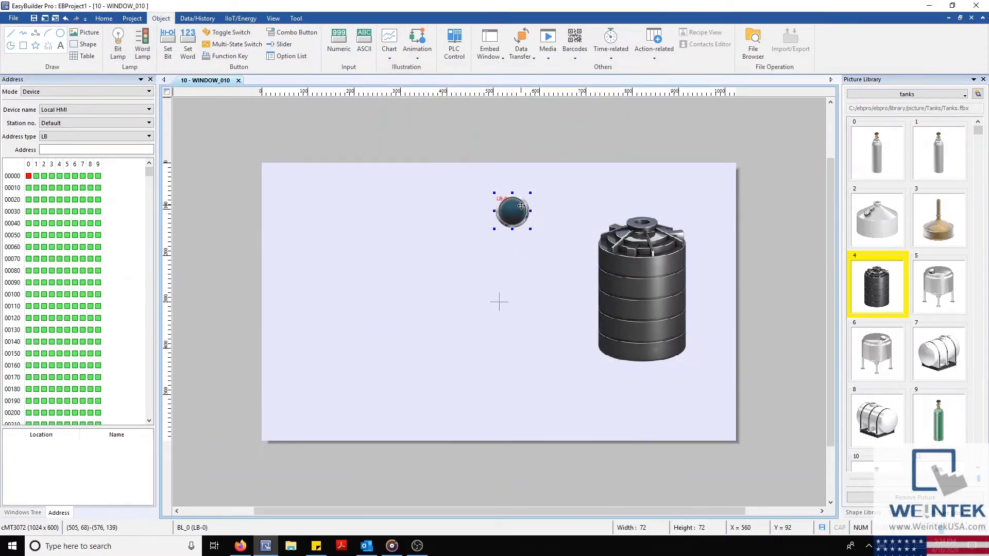
click(876, 219)
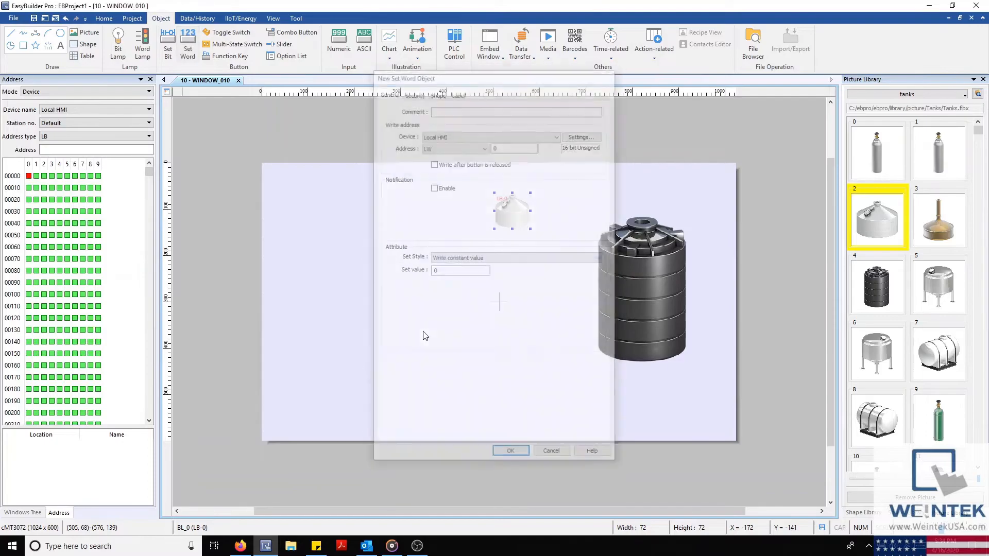
click(509, 450)
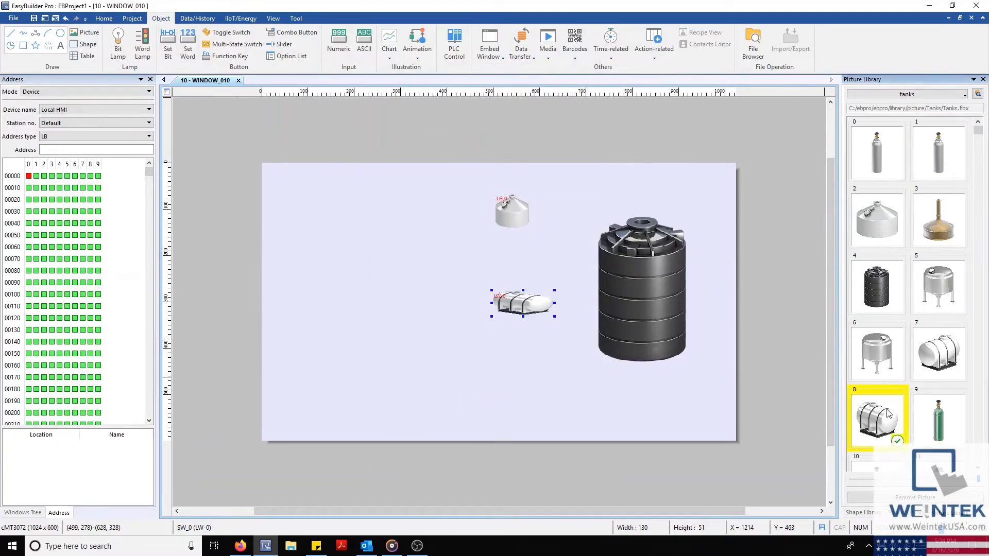
mouse_move(579, 371)
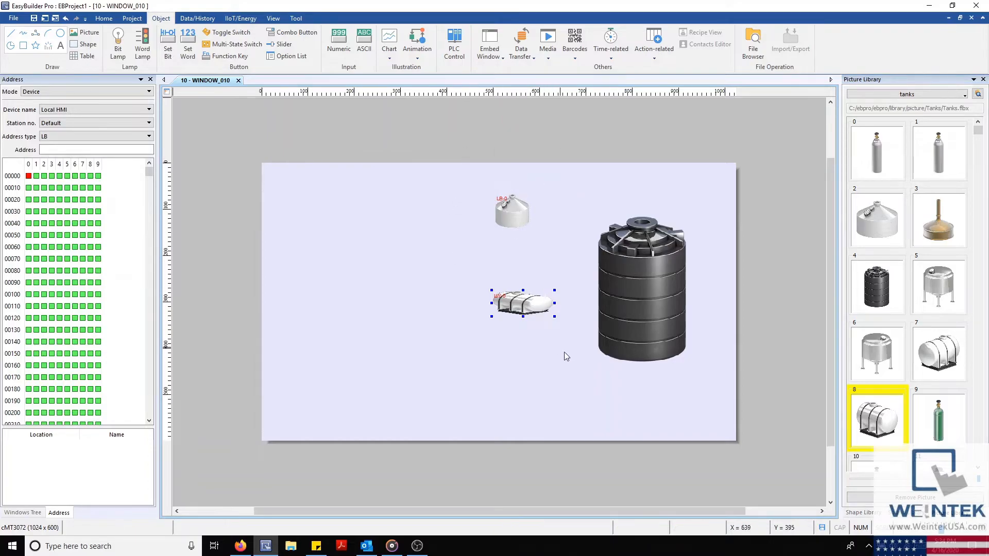
click(512, 210)
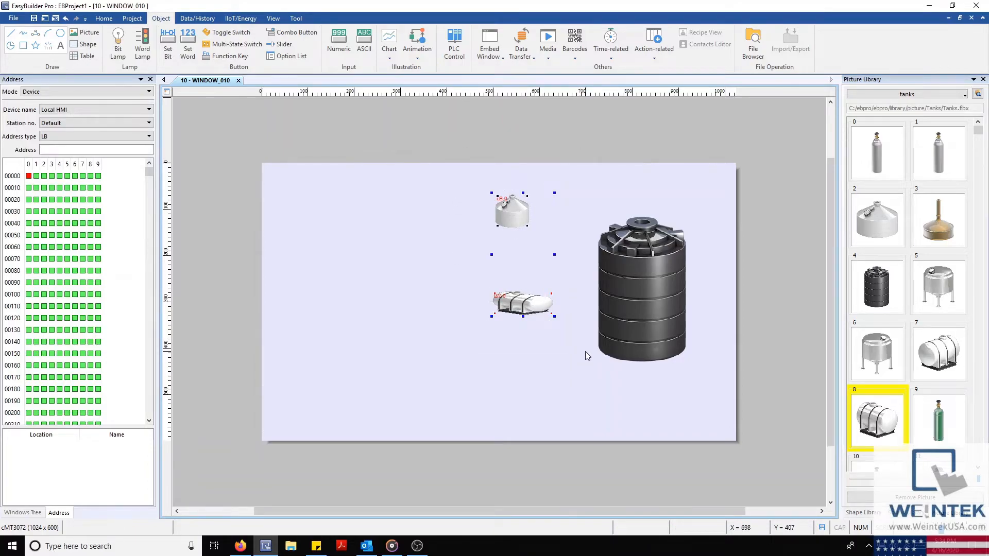
key(Delete)
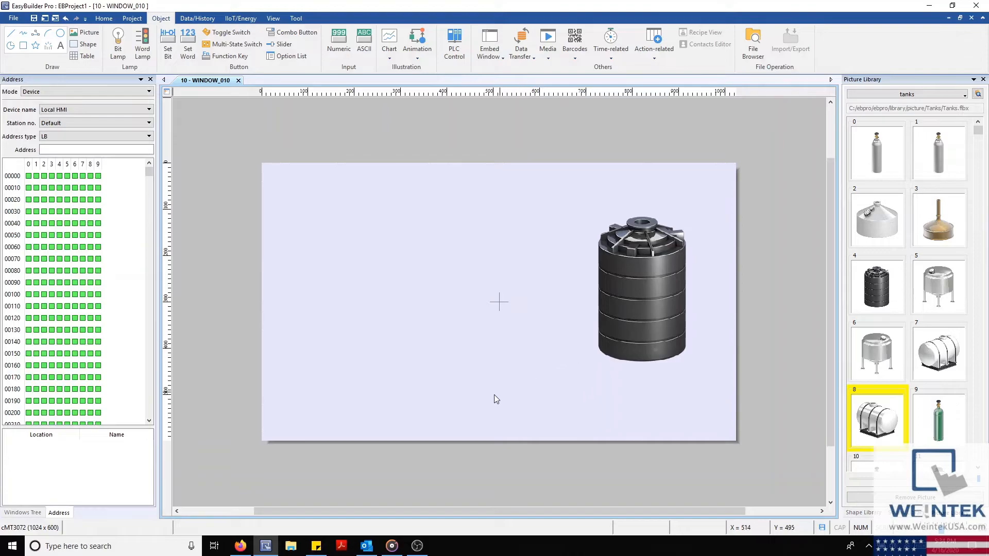
mouse_move(311, 478)
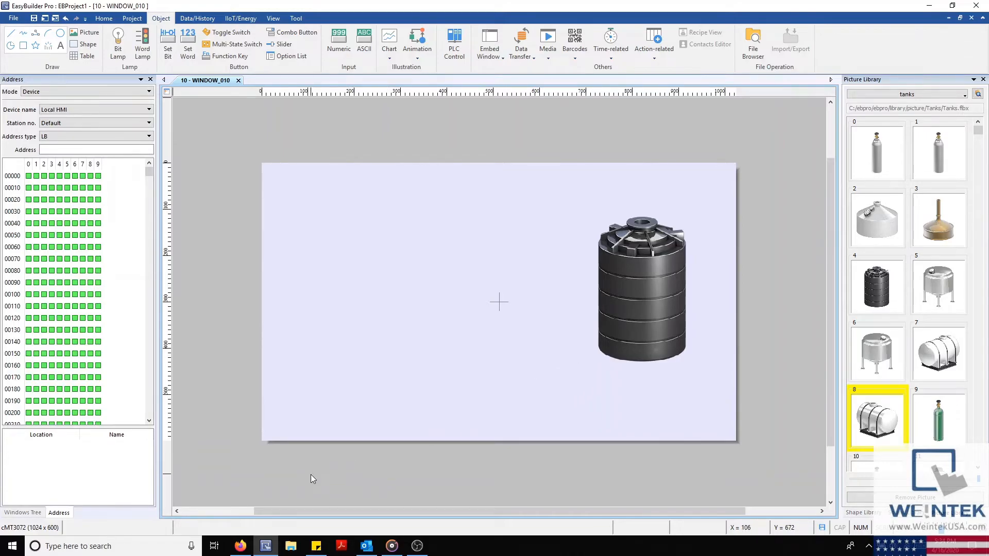
mouse_move(239, 546)
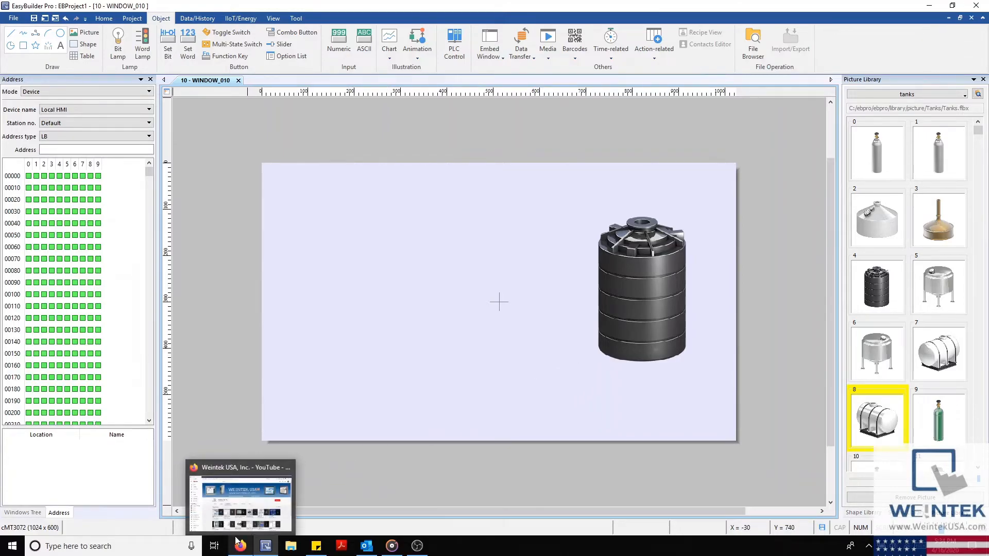
- Bring up Firefox and switch to the Welcome to Weintek.com download tab
click(239, 498)
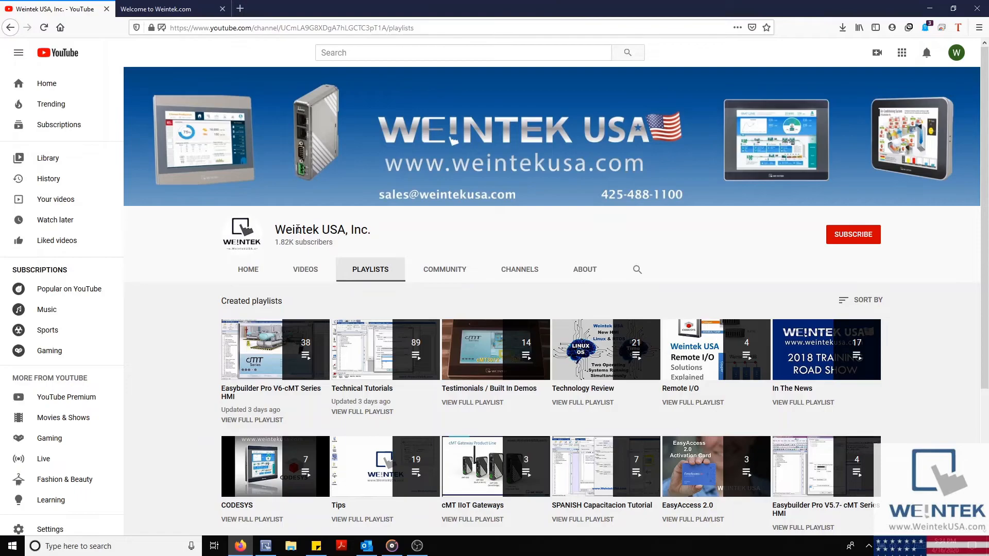
click(161, 9)
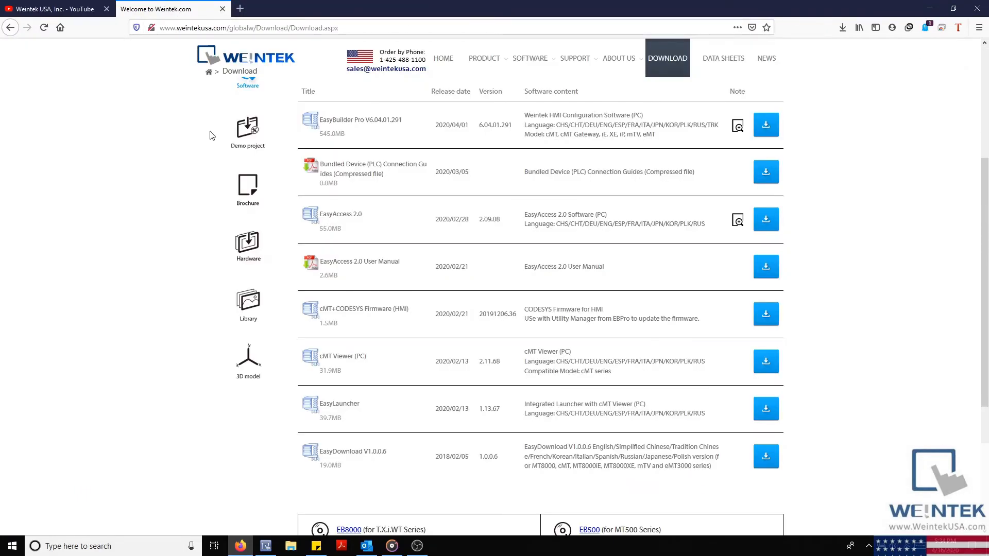